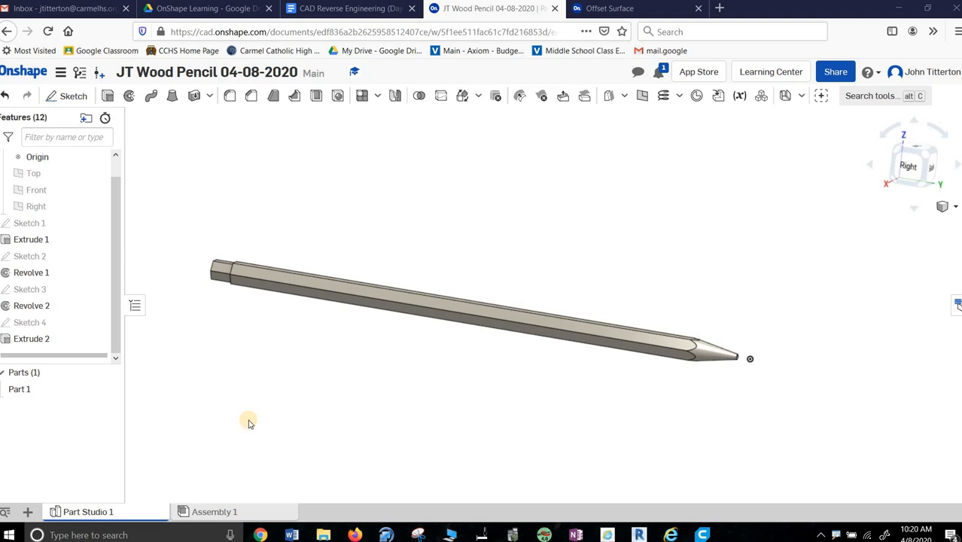
mouse_move(366, 362)
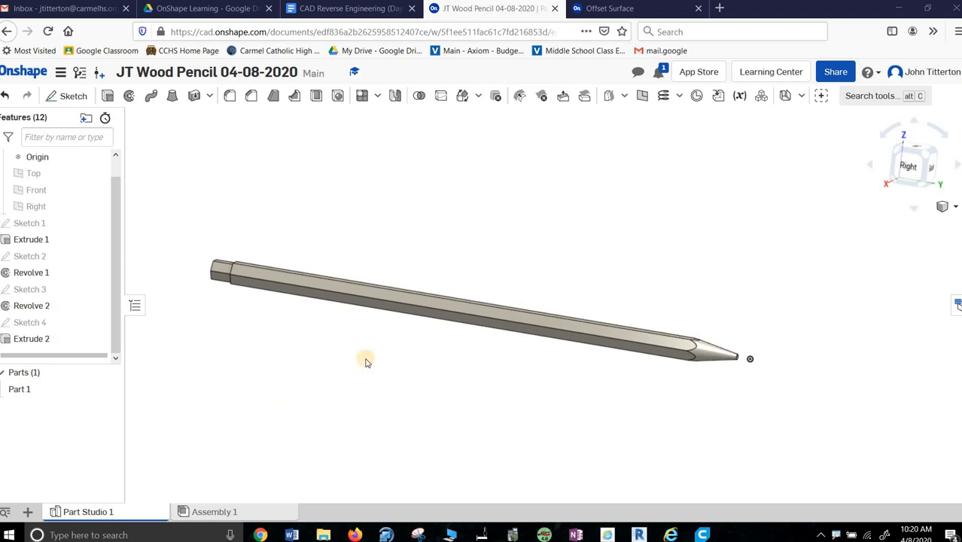
Open Sketch 1, the hexagon profile with its 0.063 in hole circle, for editing
left_click_drag(365, 362, 354, 301)
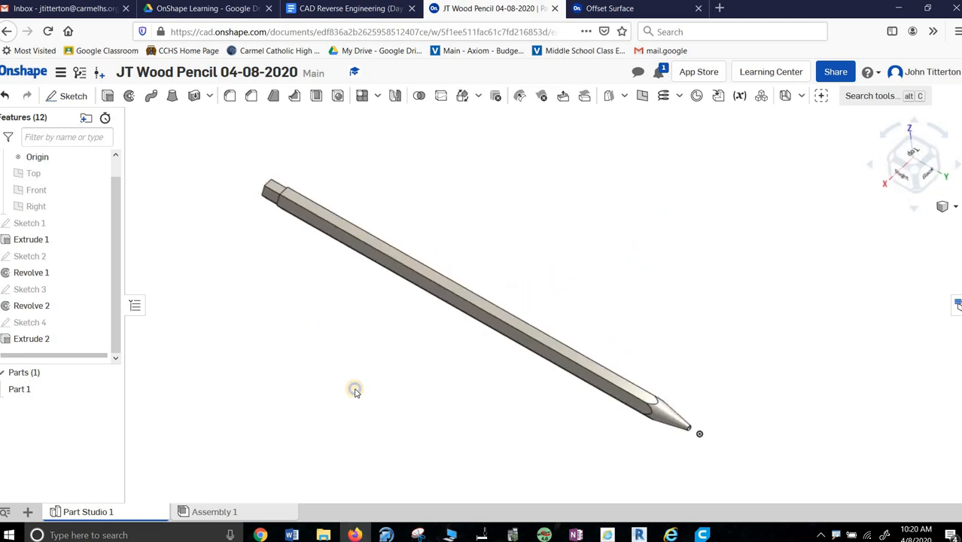
mouse_move(264, 414)
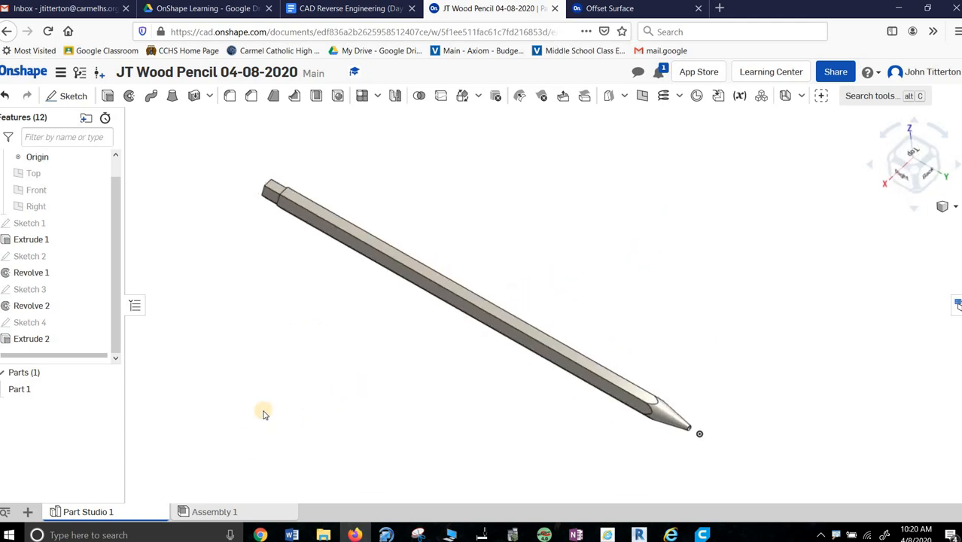
mouse_move(315, 313)
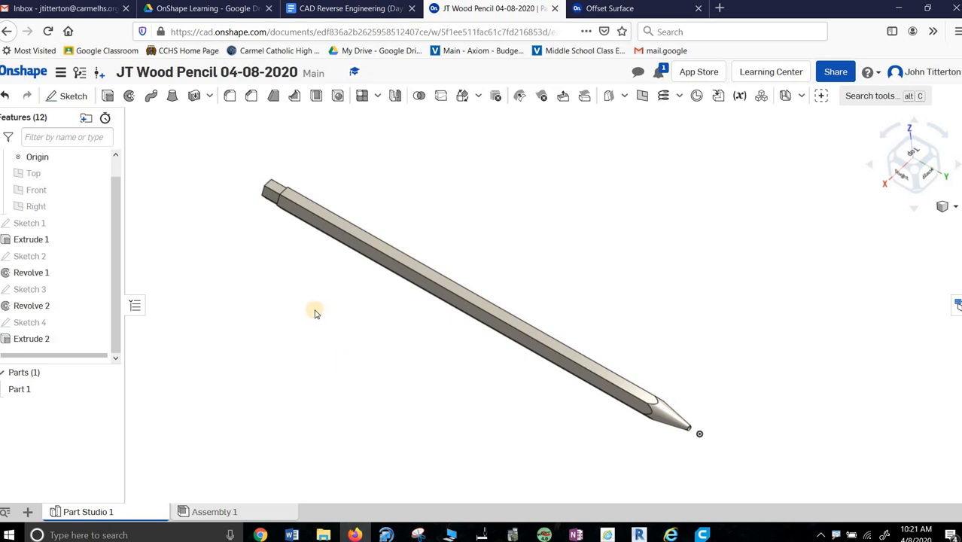
left_click_drag(315, 314, 335, 280)
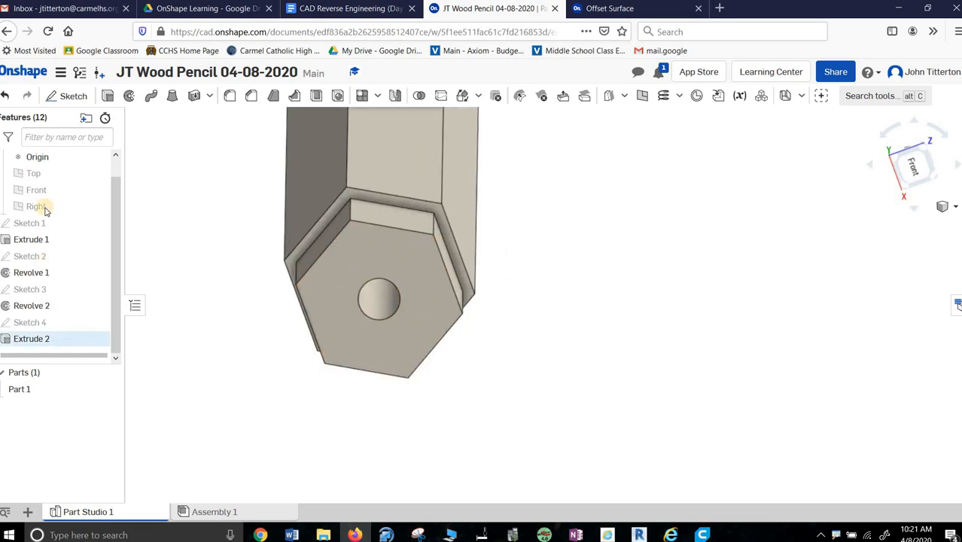
left_click(31, 239)
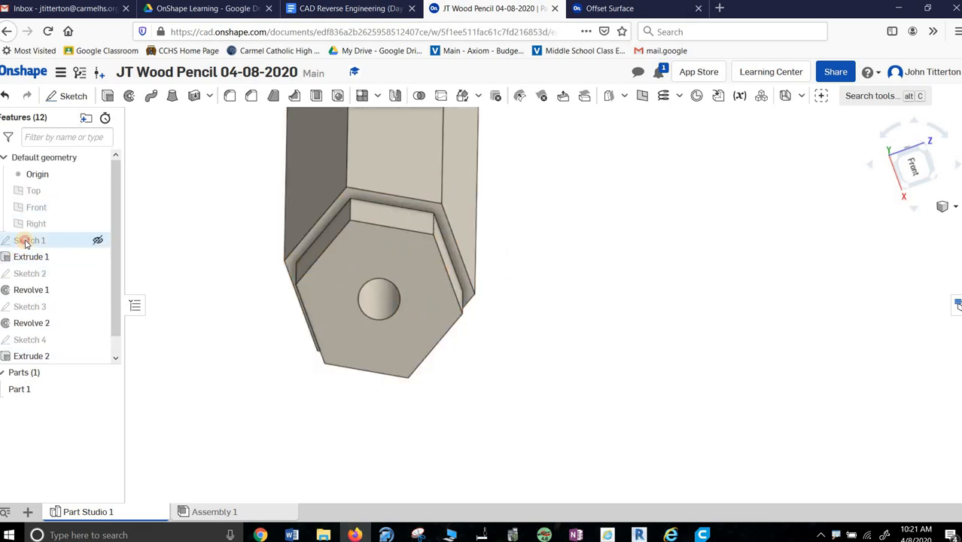
double_click(30, 240)
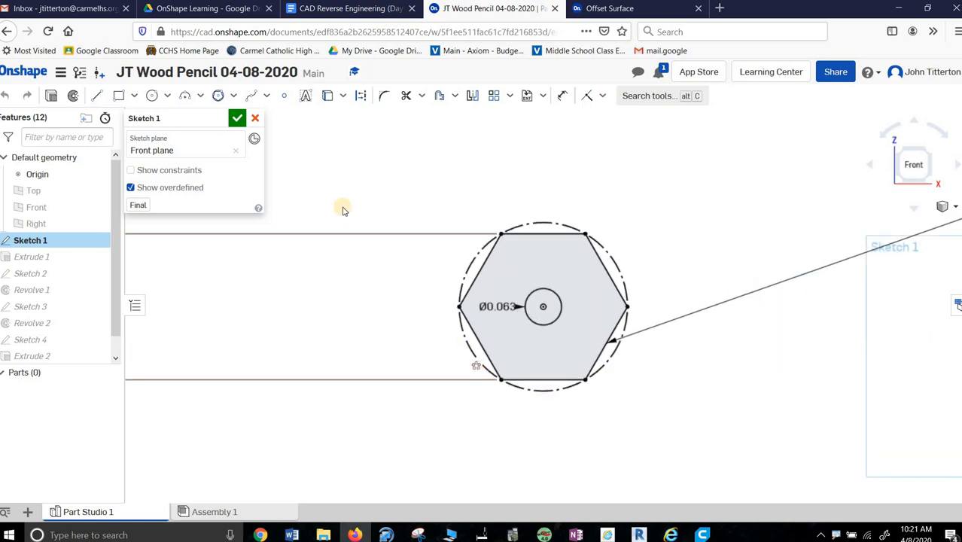
mouse_move(152, 95)
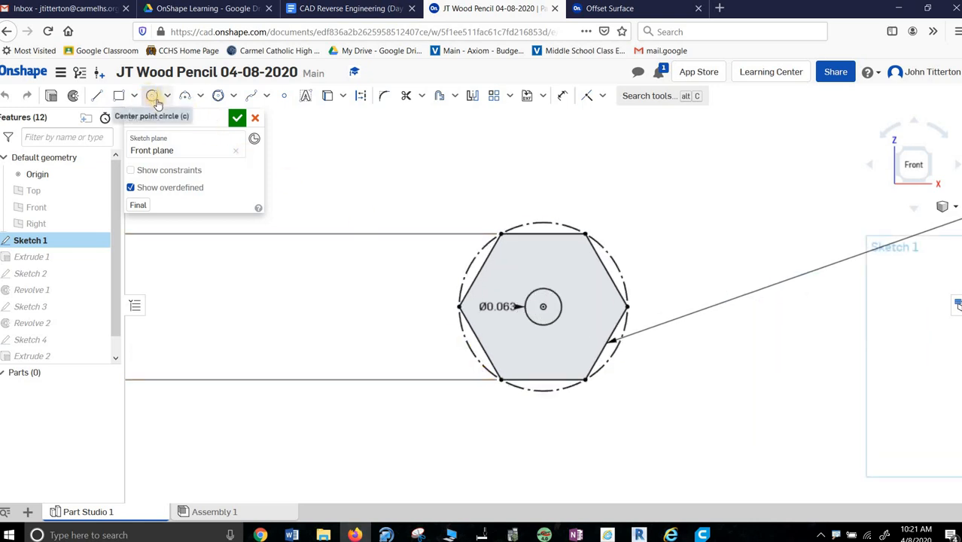
mouse_move(223, 95)
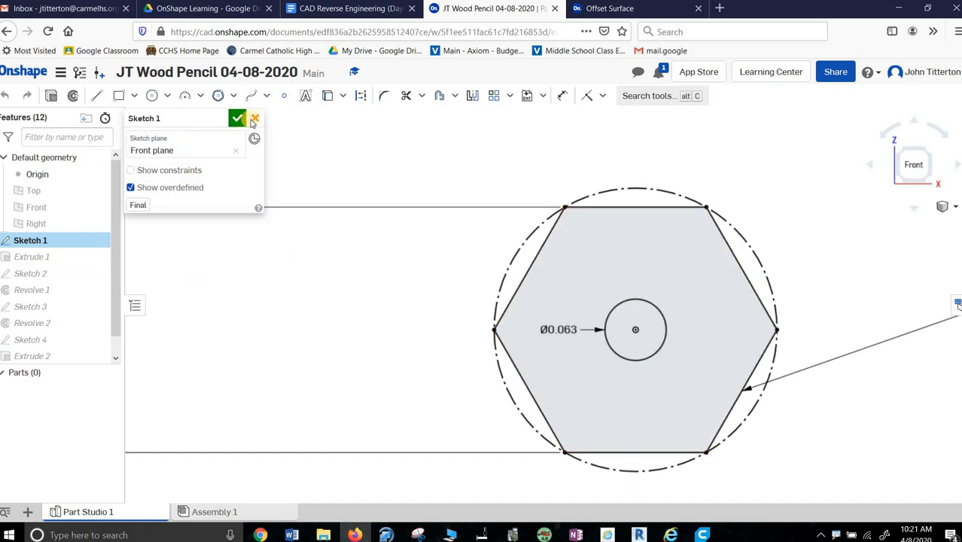
Close Sketch 1 and inspect Extrude 1's 6.75 in depth, then return to the whole pencil
left_click(236, 119)
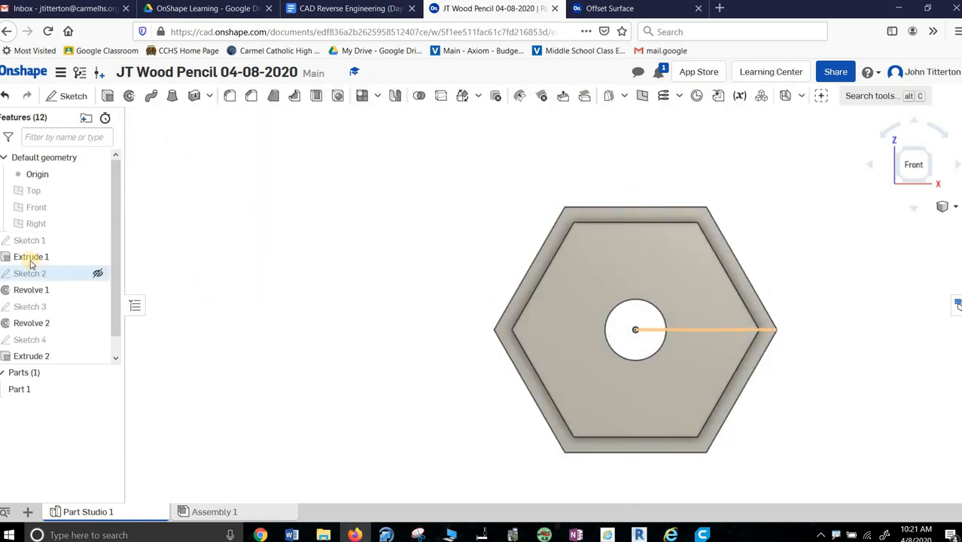
left_click(31, 257)
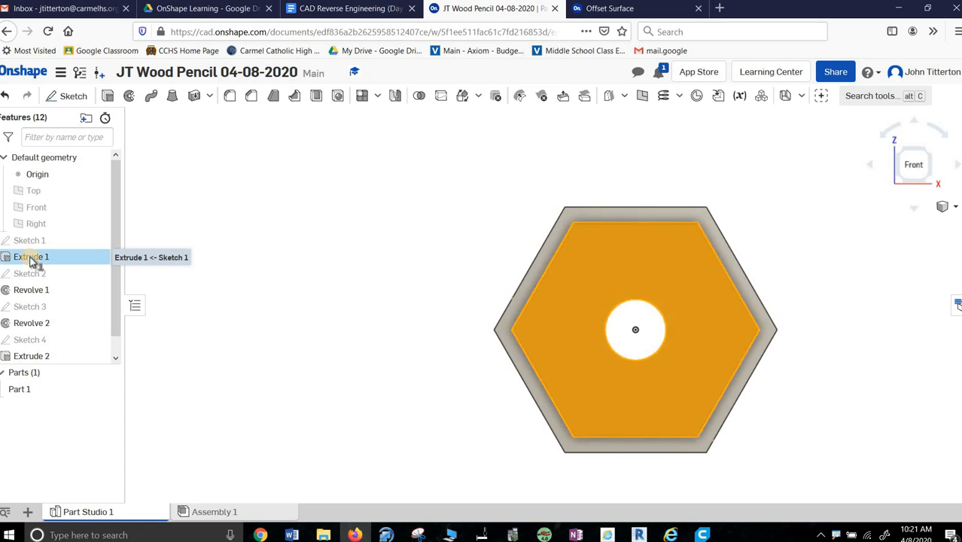
double_click(31, 256)
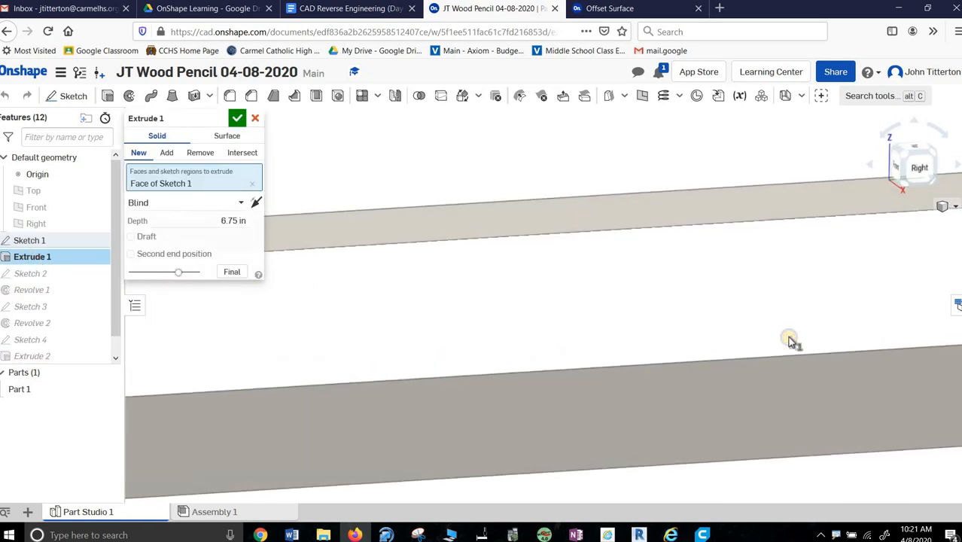
left_click_drag(789, 337, 736, 352)
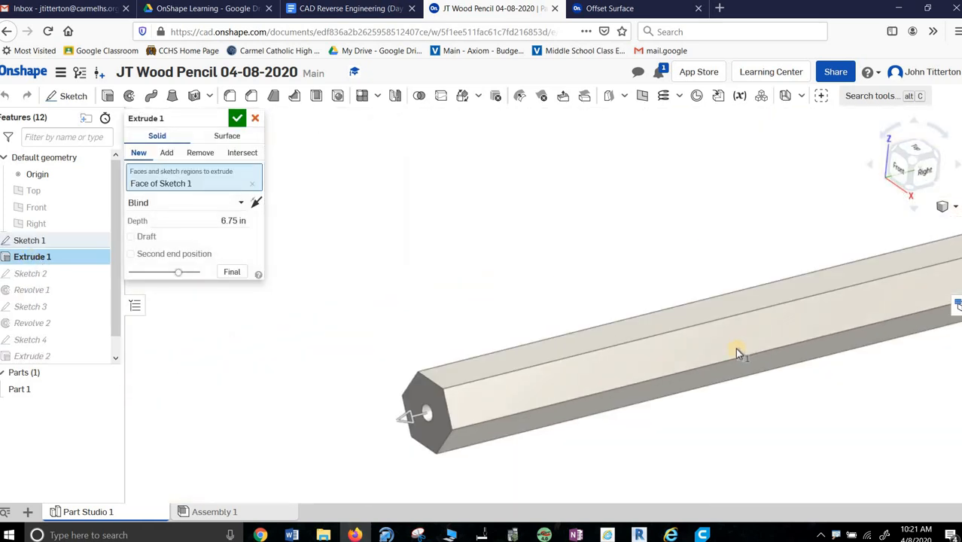
left_click_drag(737, 354, 358, 368)
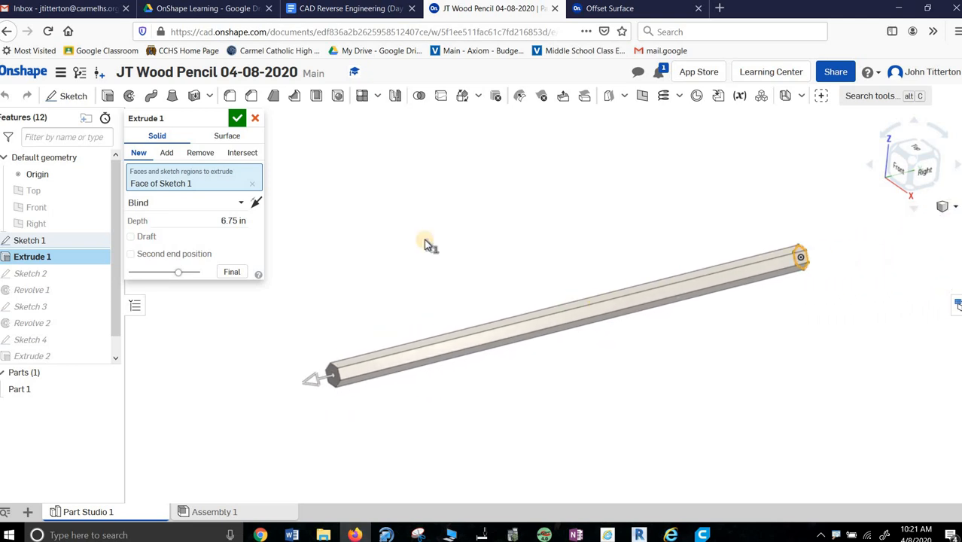
left_click(237, 118)
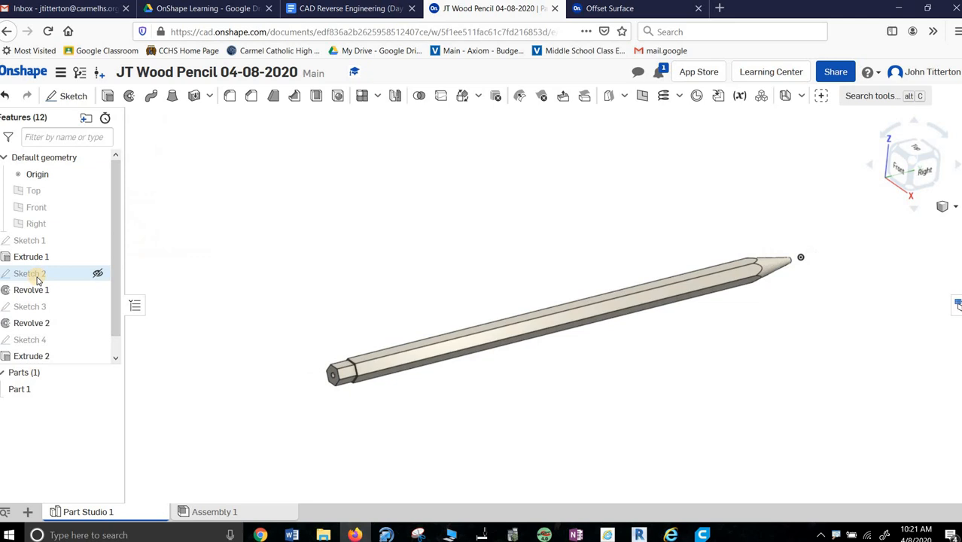
double_click(30, 273)
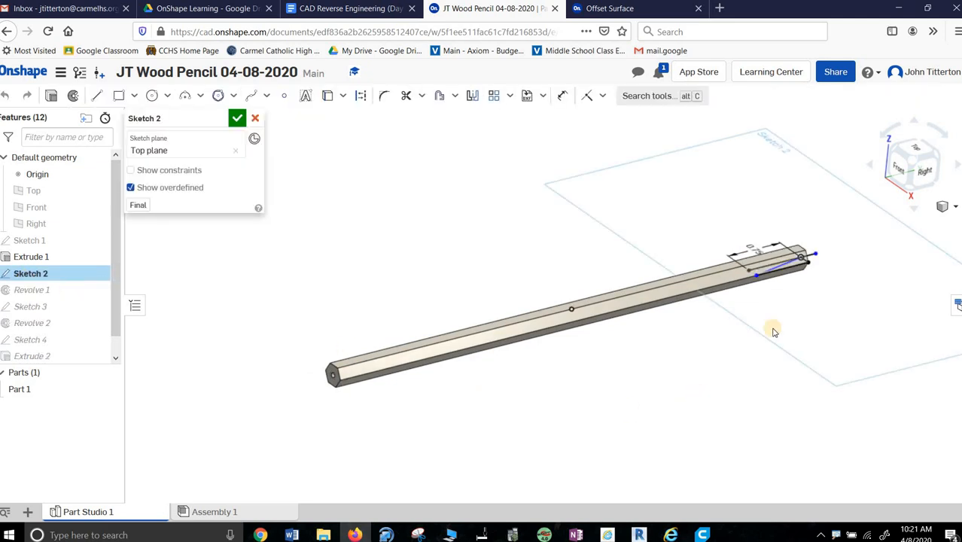
right_click(792, 286)
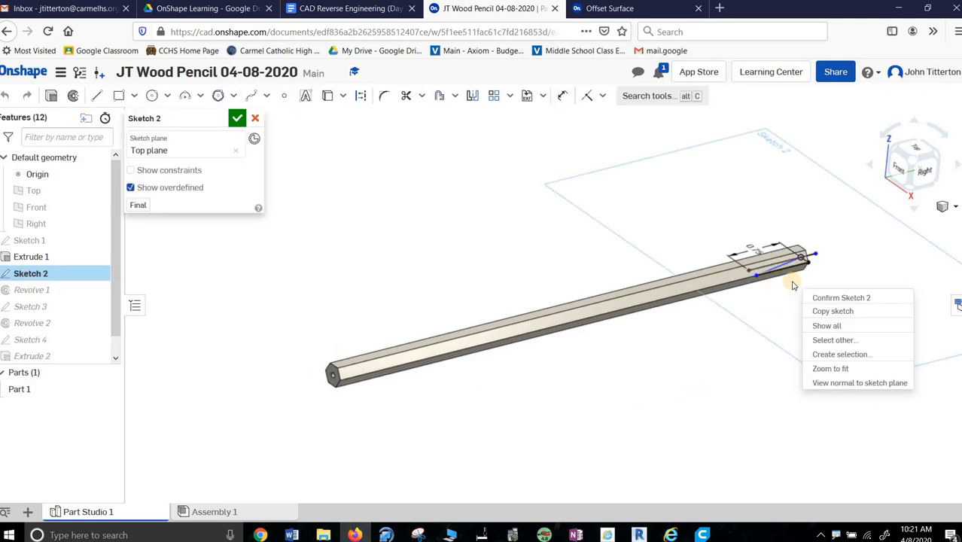
left_click(830, 368)
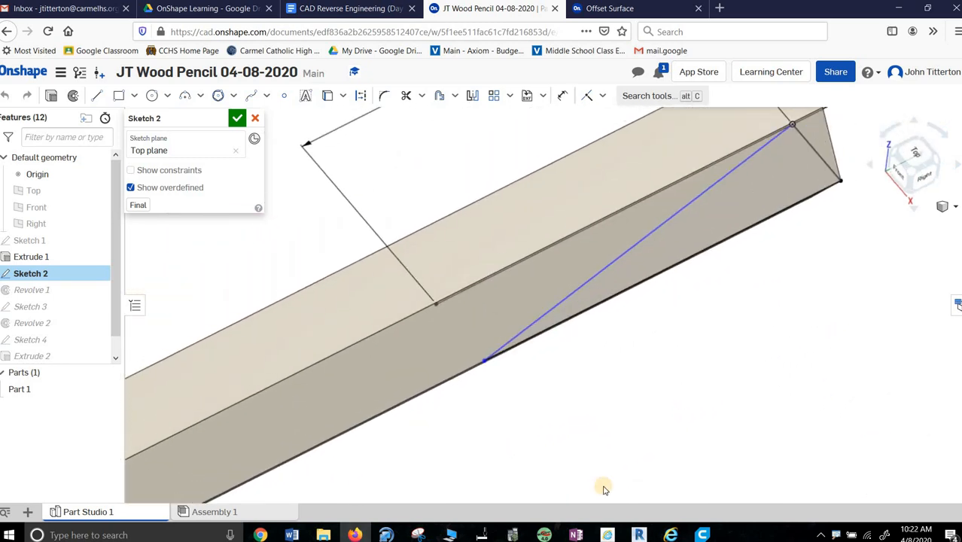
left_click_drag(602, 485, 512, 362)
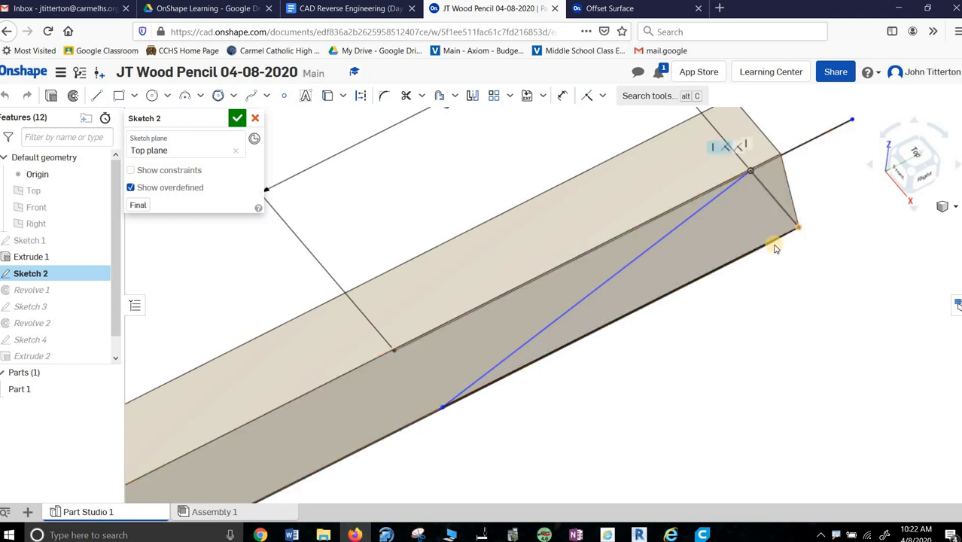
mouse_move(553, 291)
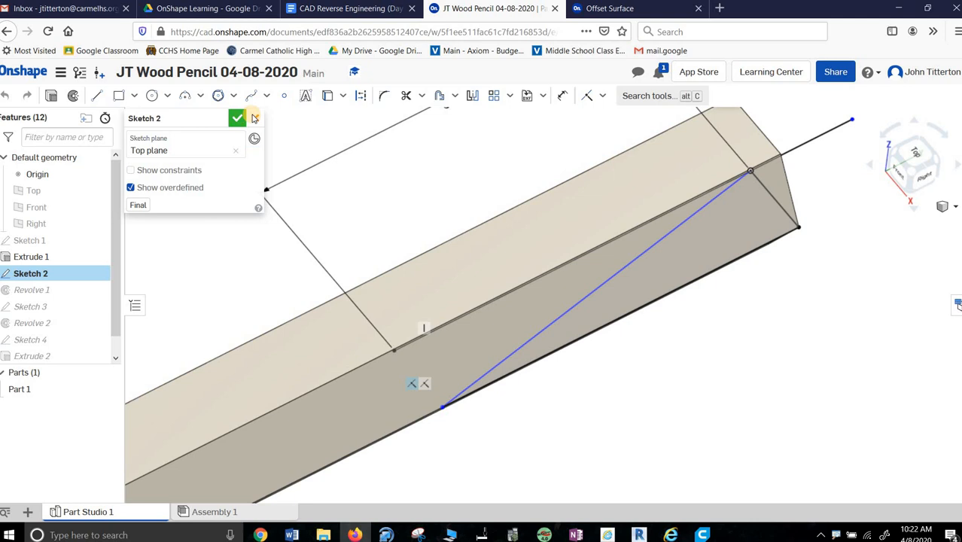
left_click(237, 118)
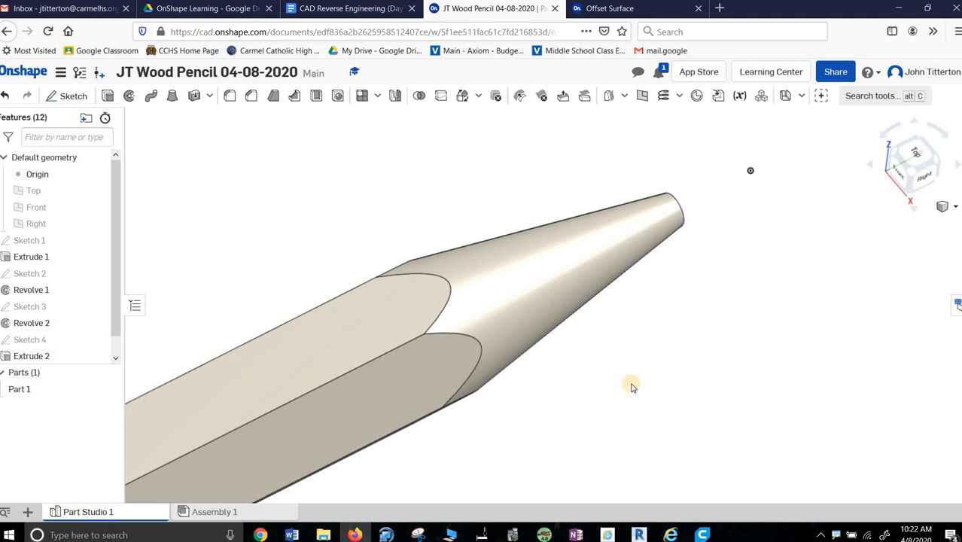
mouse_move(296, 508)
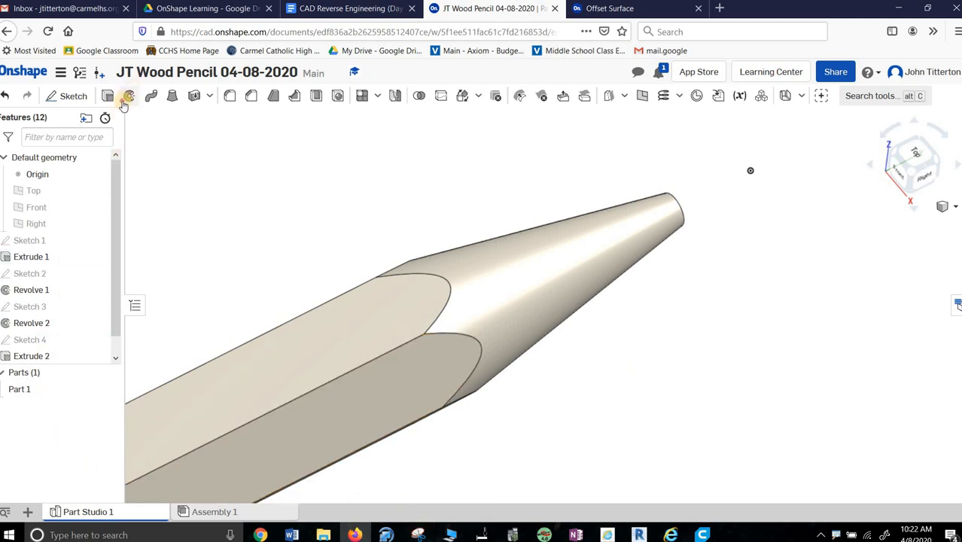
left_click(127, 96)
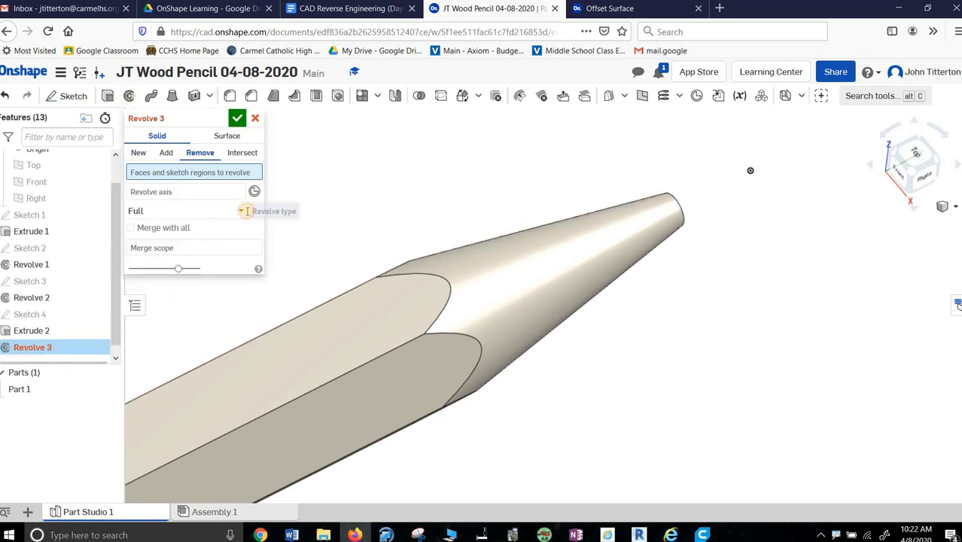
left_click(186, 210)
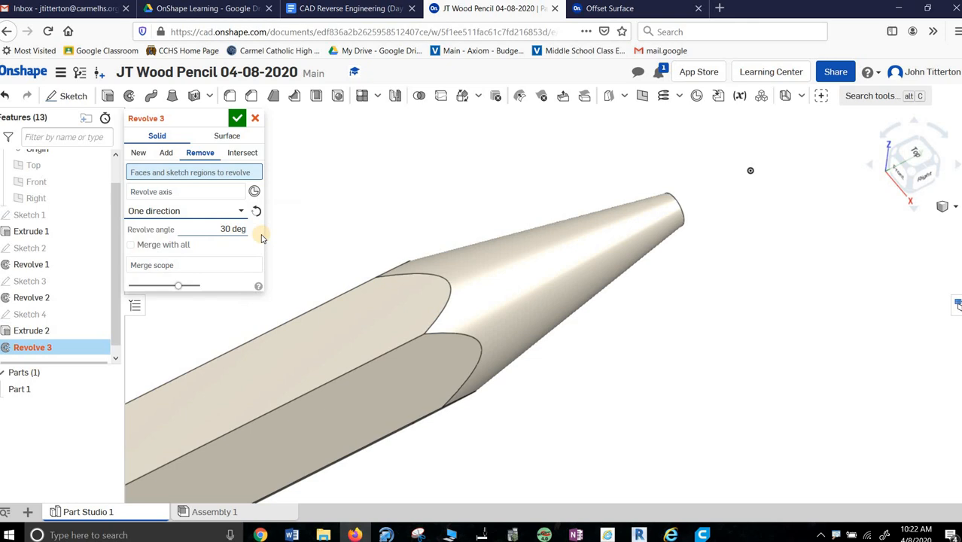
left_click(237, 118)
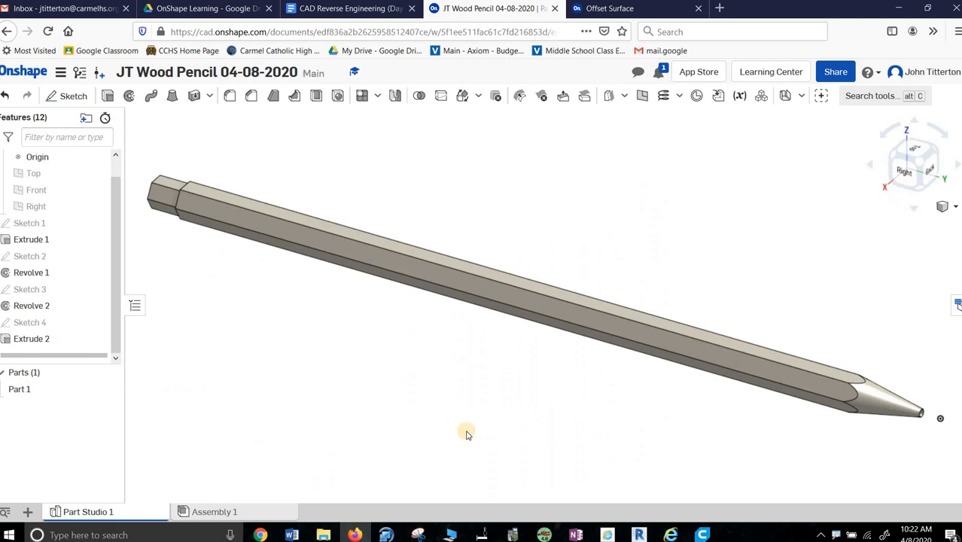
mouse_move(186, 318)
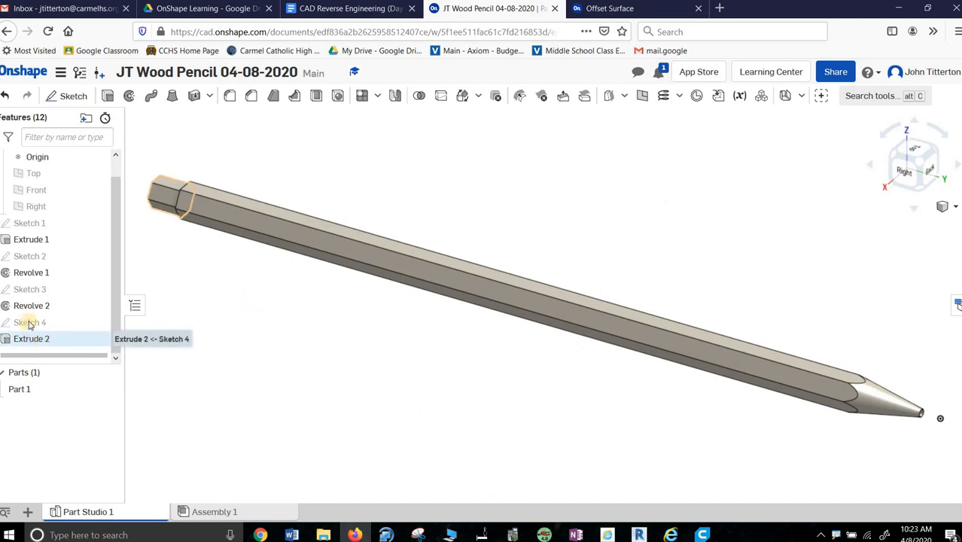
Review Sketch 4's 0.016 offset hexagon and centre hole on the end face, then finish it
left_click(31, 322)
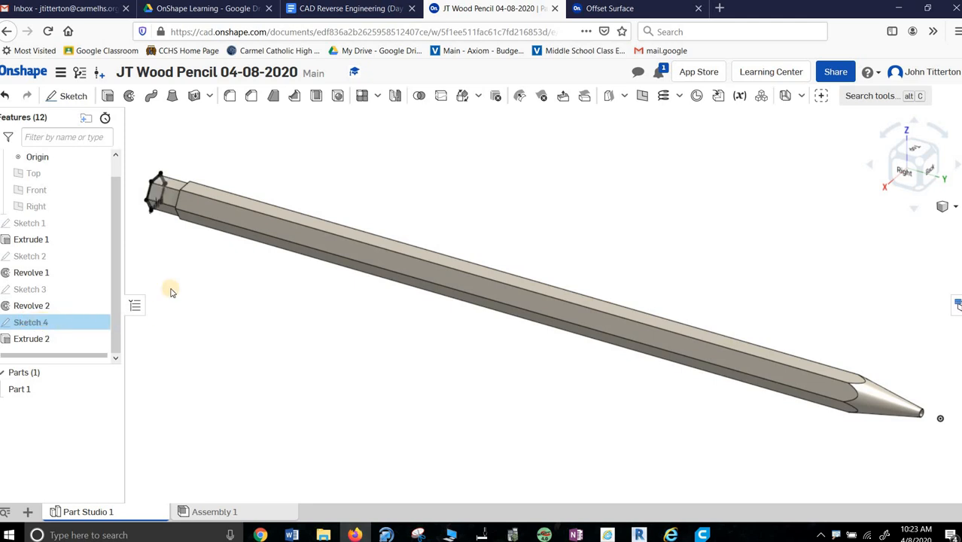
double_click(30, 322)
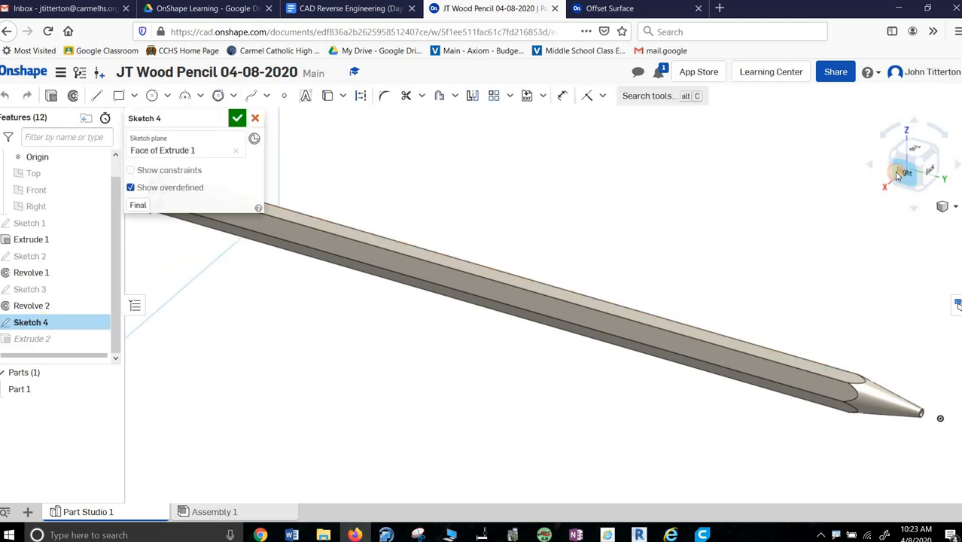
left_click(913, 164)
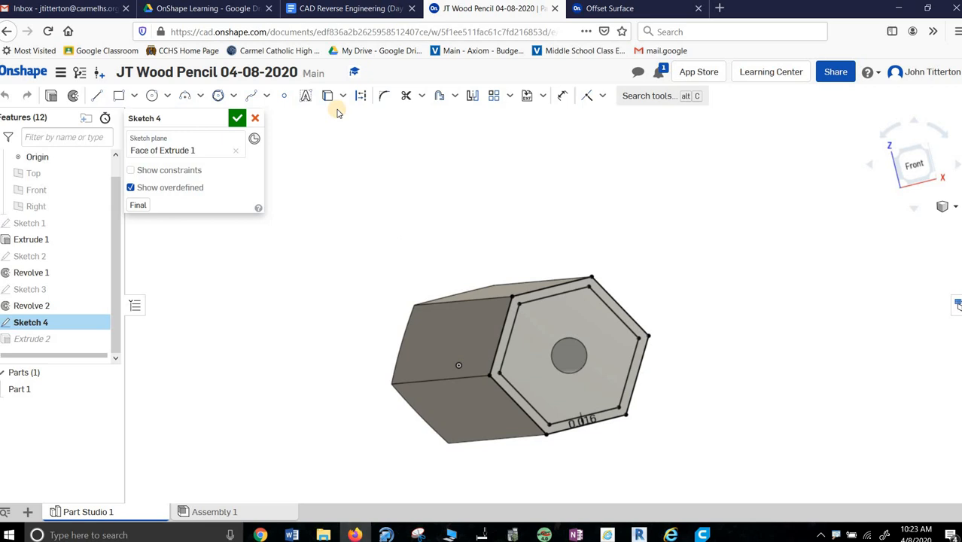
mouse_move(327, 95)
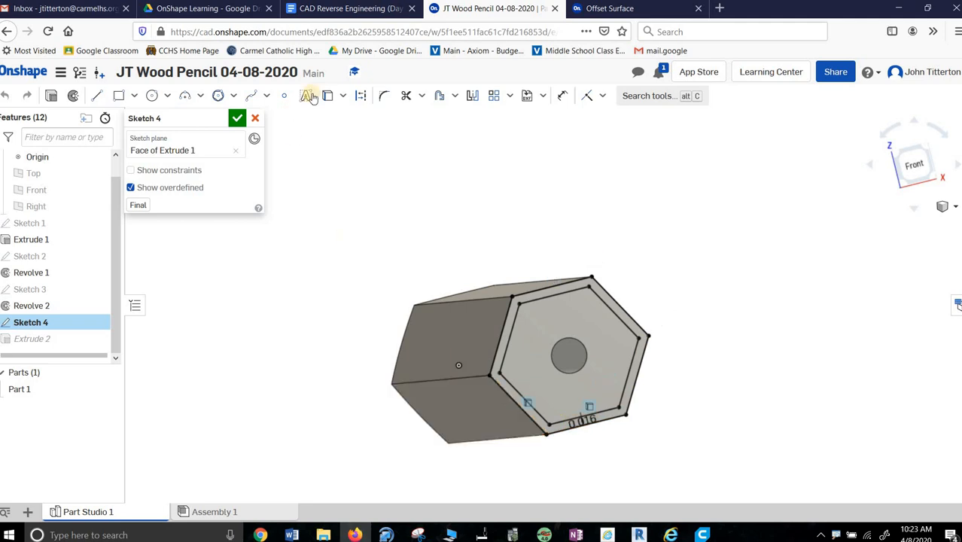
mouse_move(440, 96)
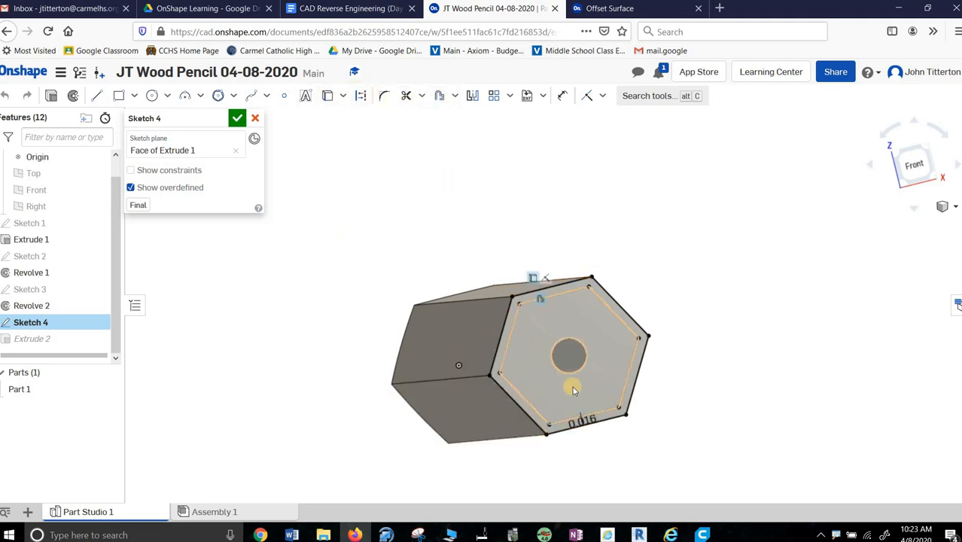
mouse_move(580, 385)
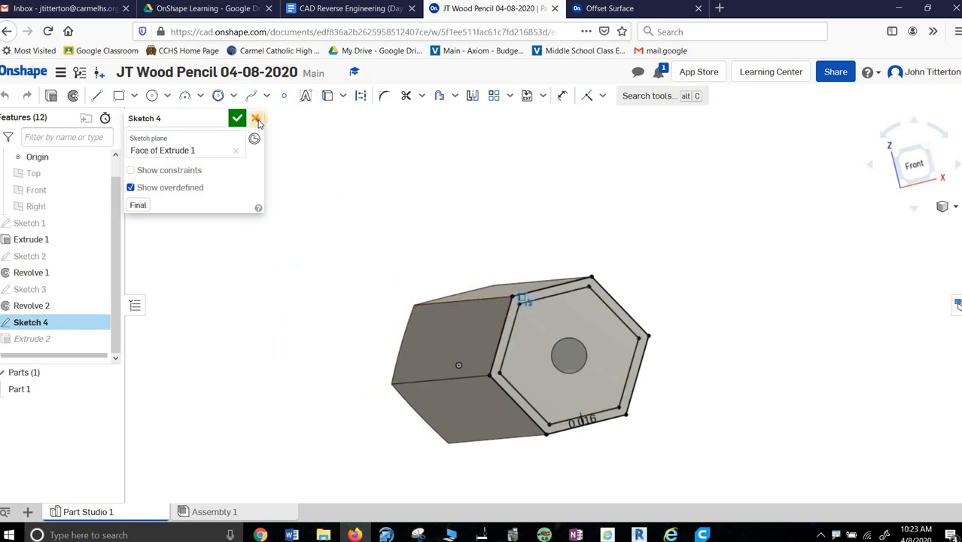
left_click(258, 118)
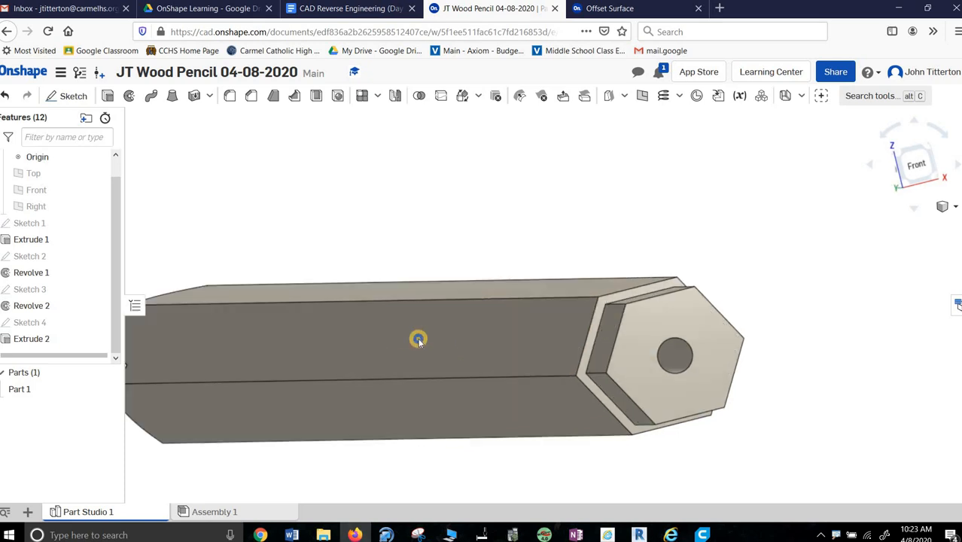
Zoom out until the entire pencil, tip to stepped end, is visible
left_click_drag(419, 339, 420, 343)
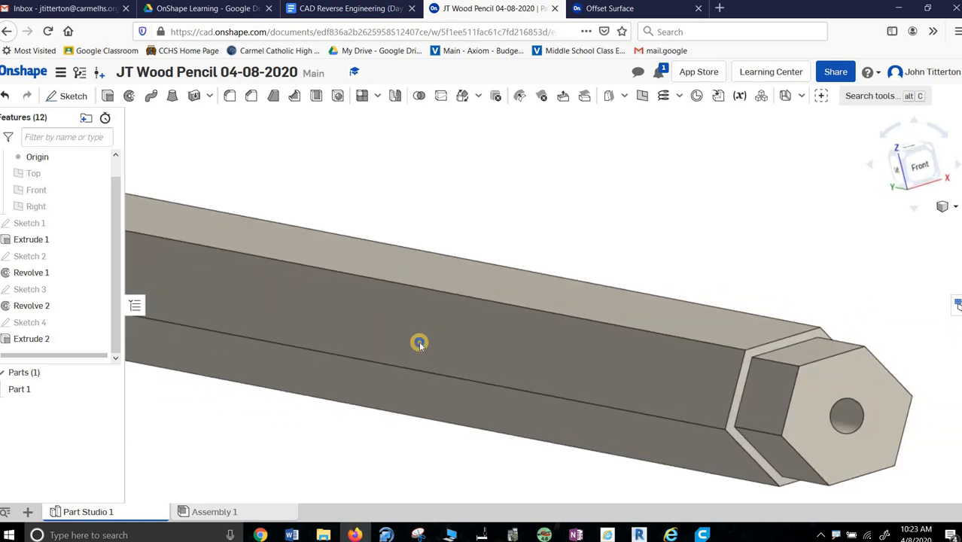
left_click_drag(419, 342, 474, 367)
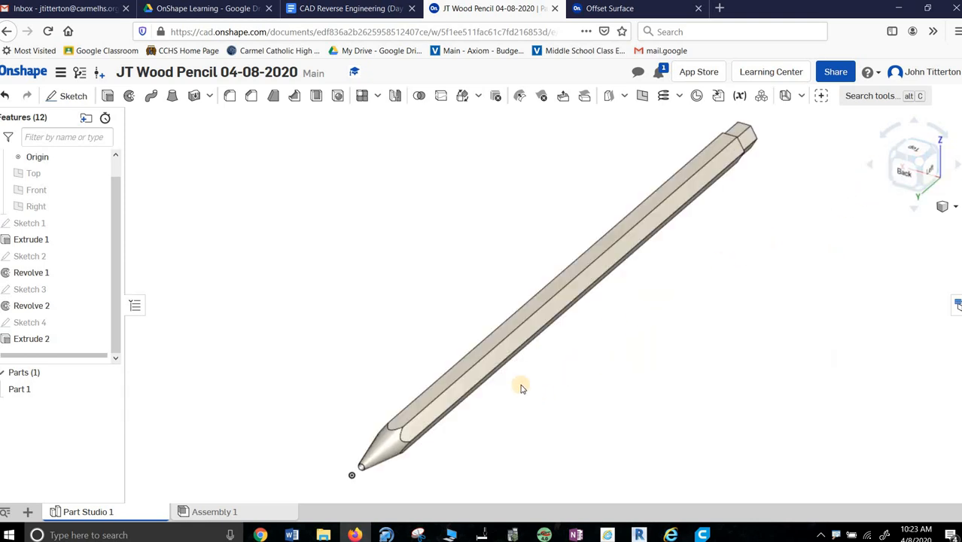
mouse_move(333, 407)
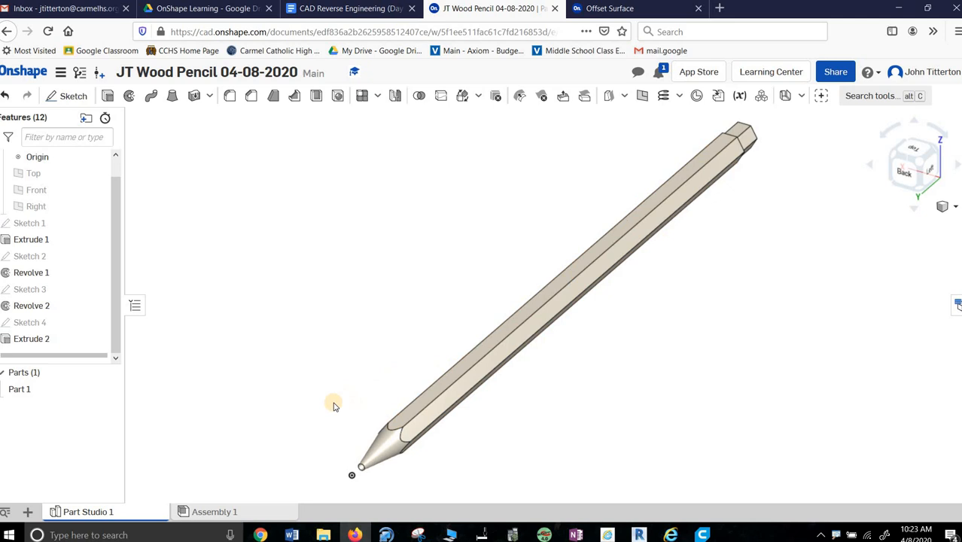
mouse_move(451, 394)
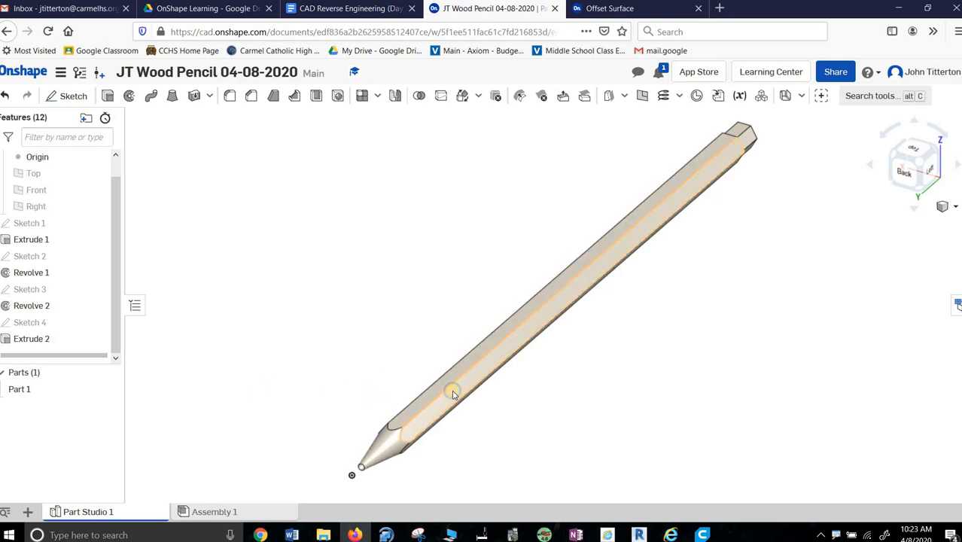
Assign Cedar, Western Red from the Onshape Material Library to Part 1
right_click(451, 391)
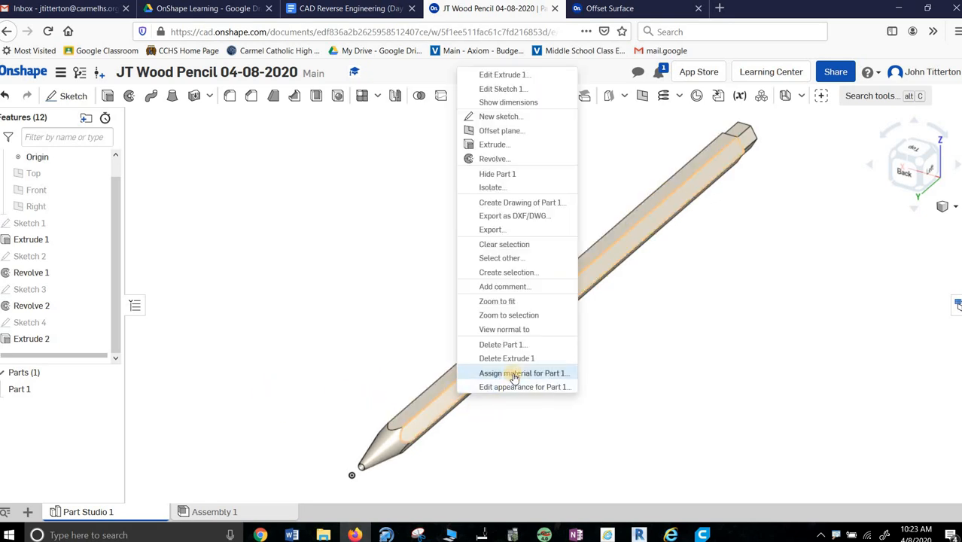
left_click(524, 372)
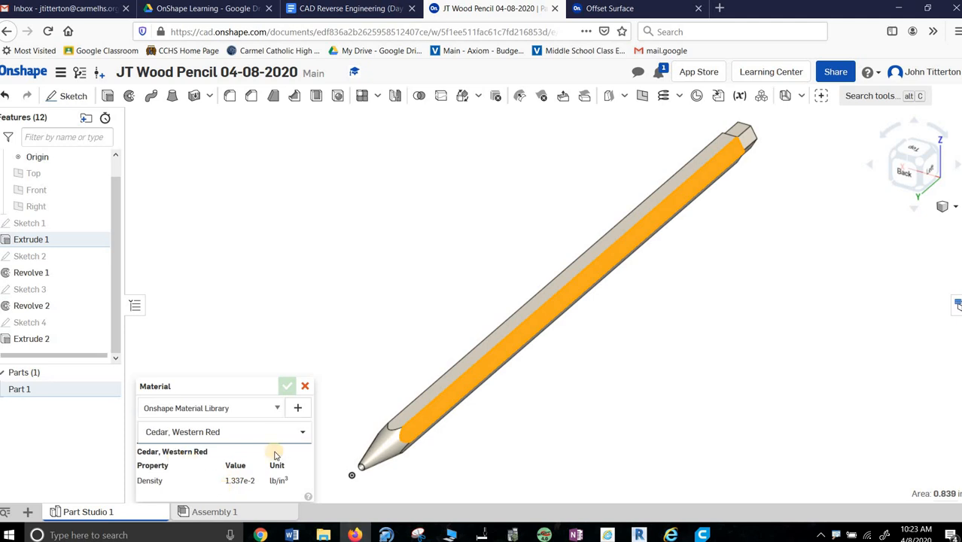
left_click(286, 385)
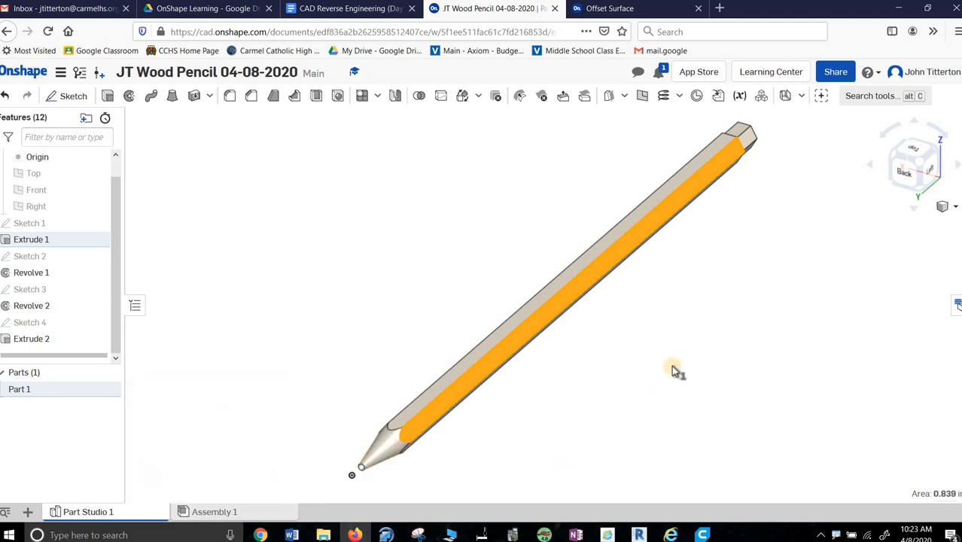
left_click(309, 305)
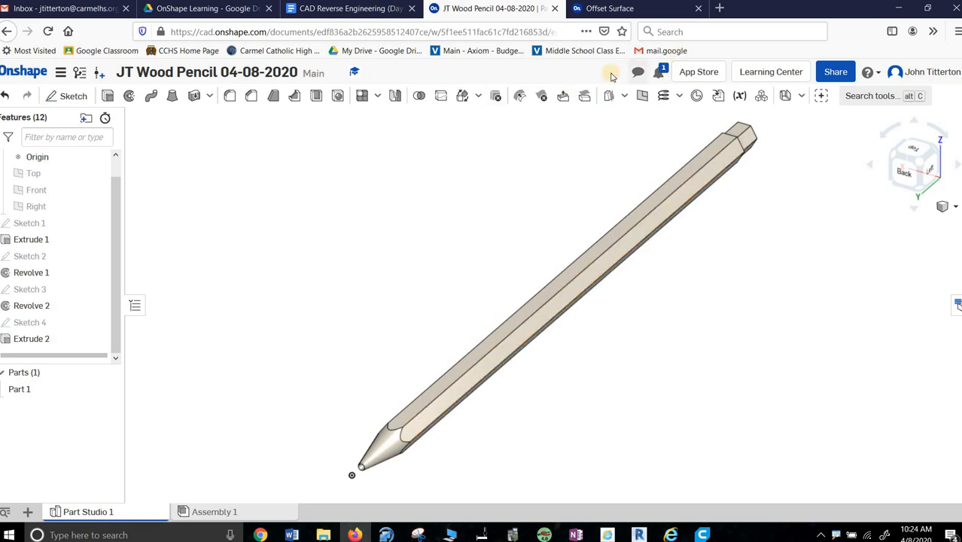
mouse_move(605, 95)
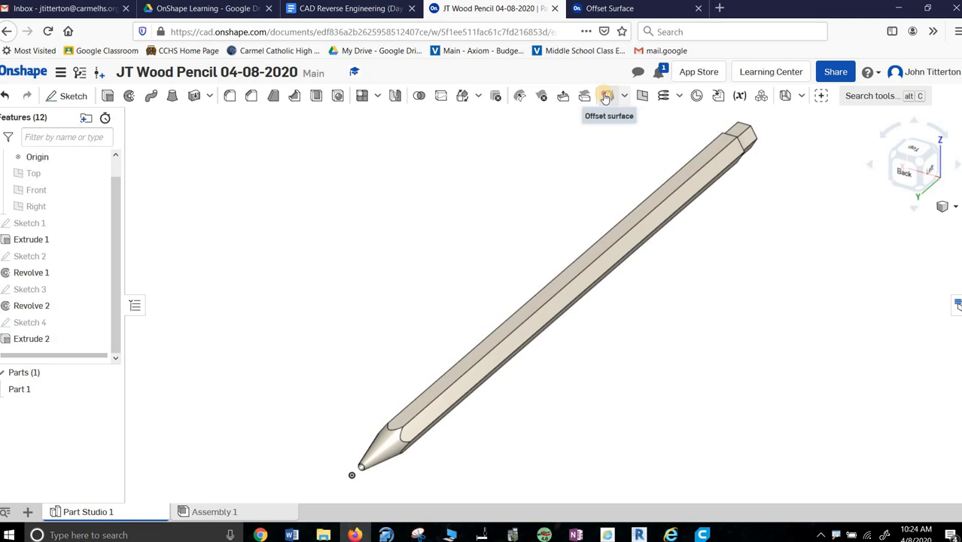
Create a 0 in offset surface from the pencil's hexagonal side faces of Extrude 1
left_click(605, 95)
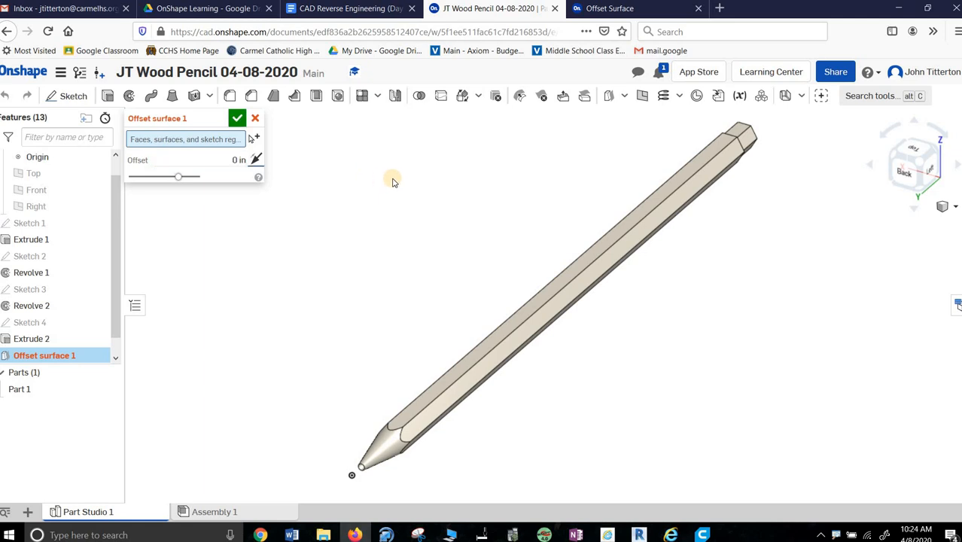
left_click(511, 349)
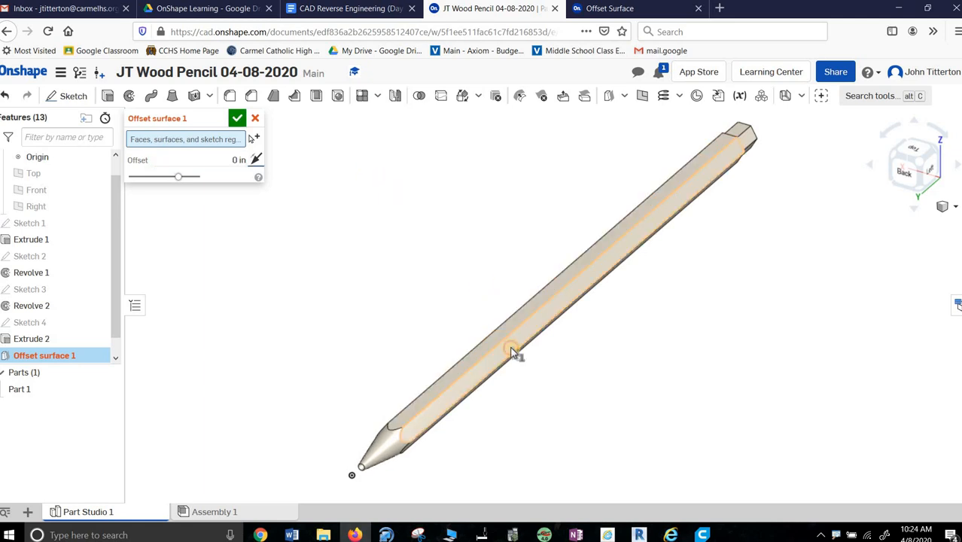
left_click(516, 353)
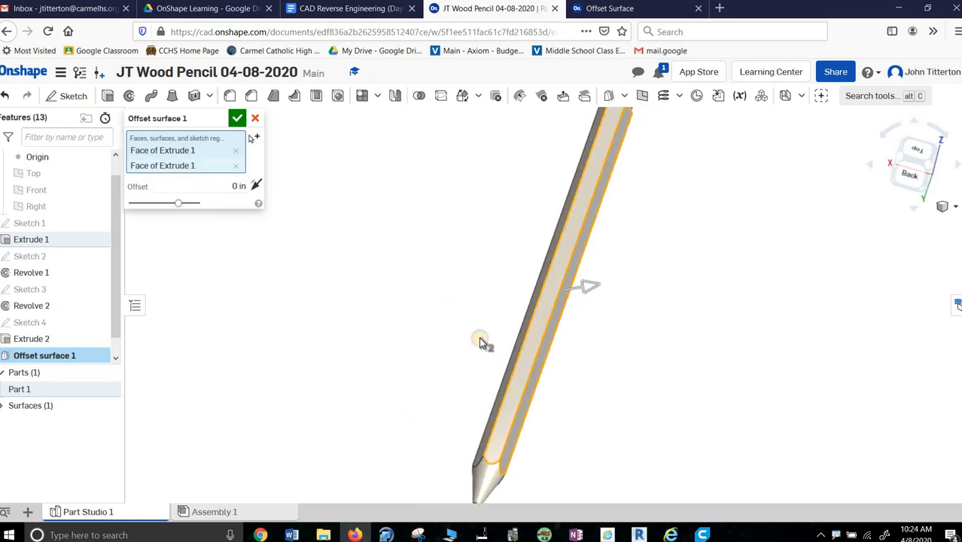
left_click_drag(480, 340, 500, 367)
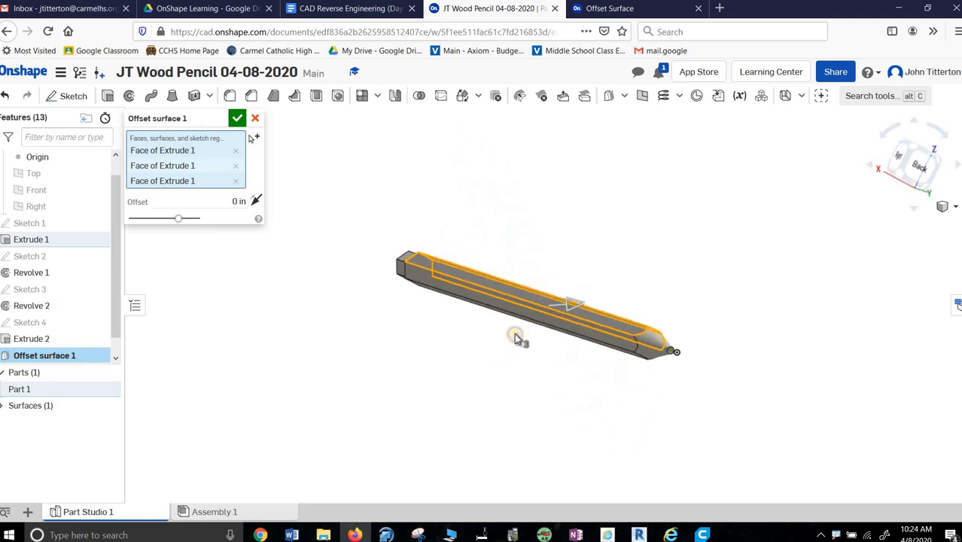
left_click_drag(516, 339, 613, 282)
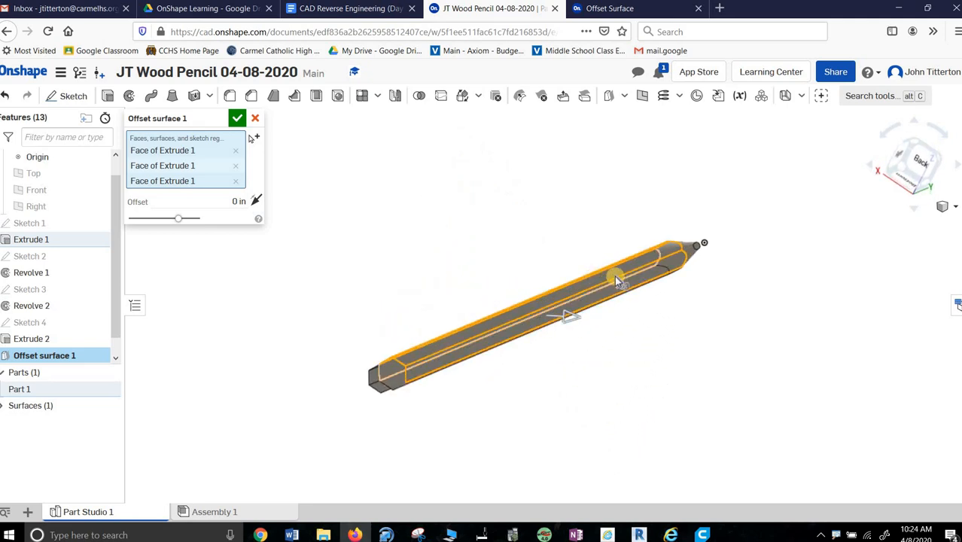
left_click(617, 294)
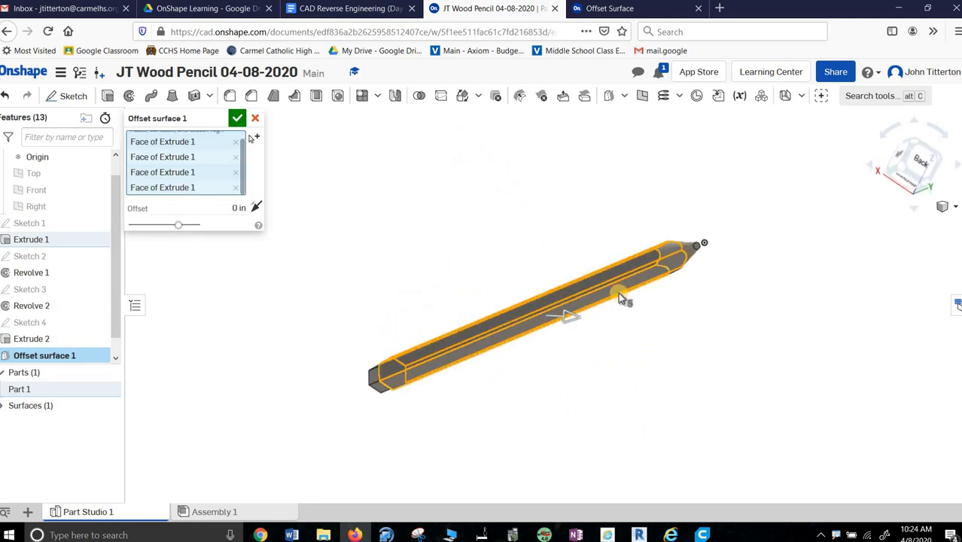
left_click_drag(617, 297, 596, 294)
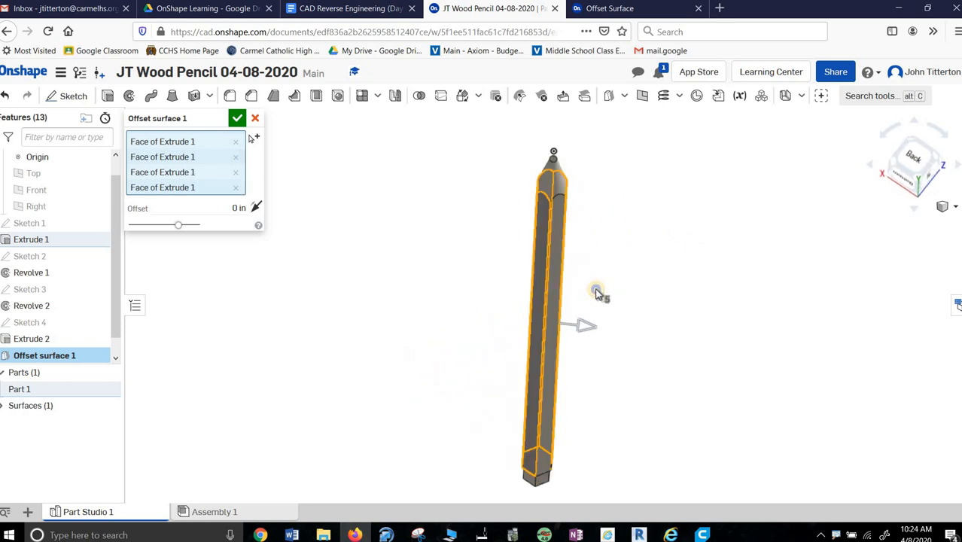
left_click_drag(598, 292, 434, 334)
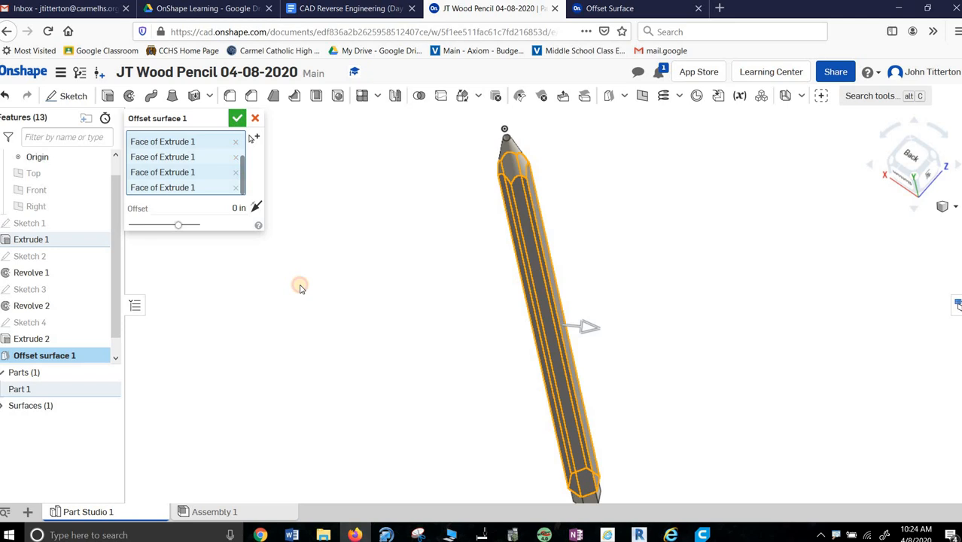
left_click(237, 118)
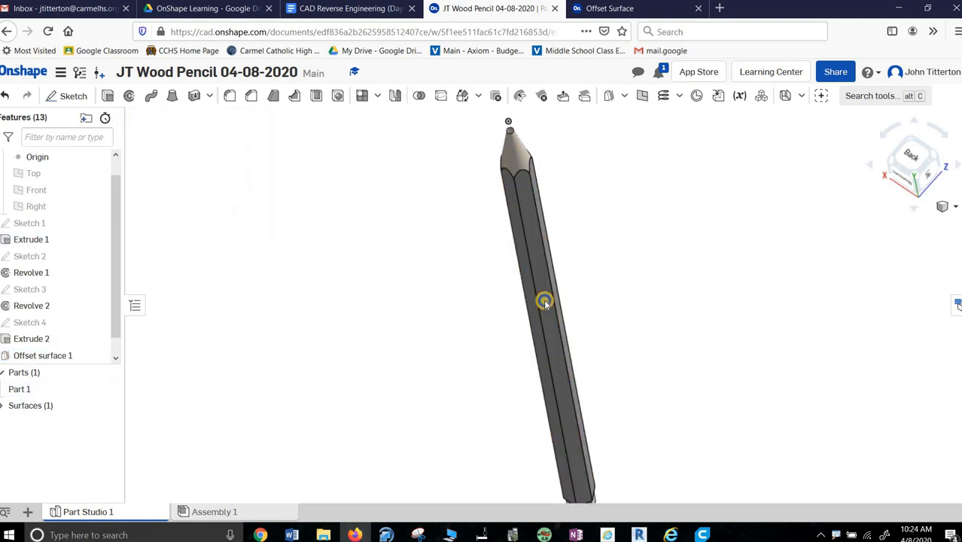
Give Surface 1 a bright yellow appearance, leaving tip and metal end uncoloured
right_click(544, 301)
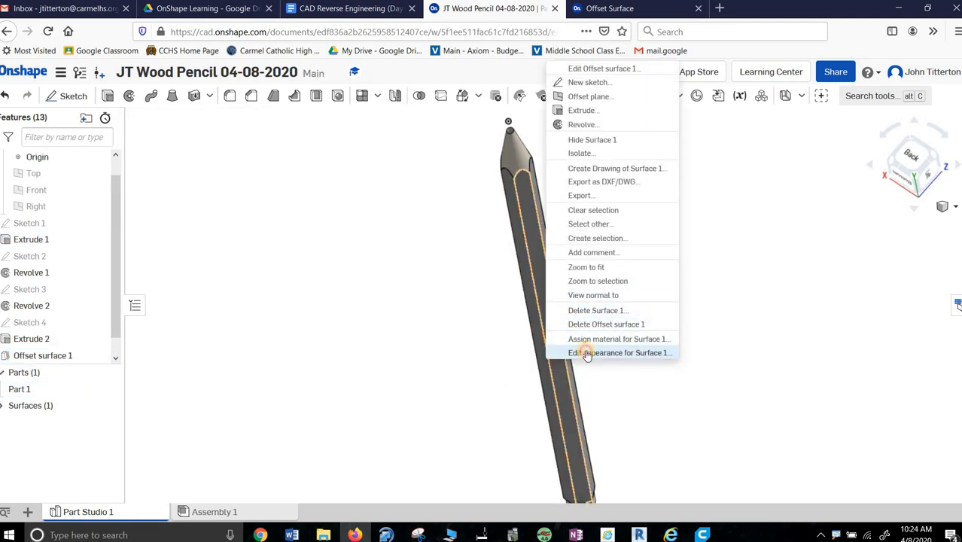
left_click(618, 352)
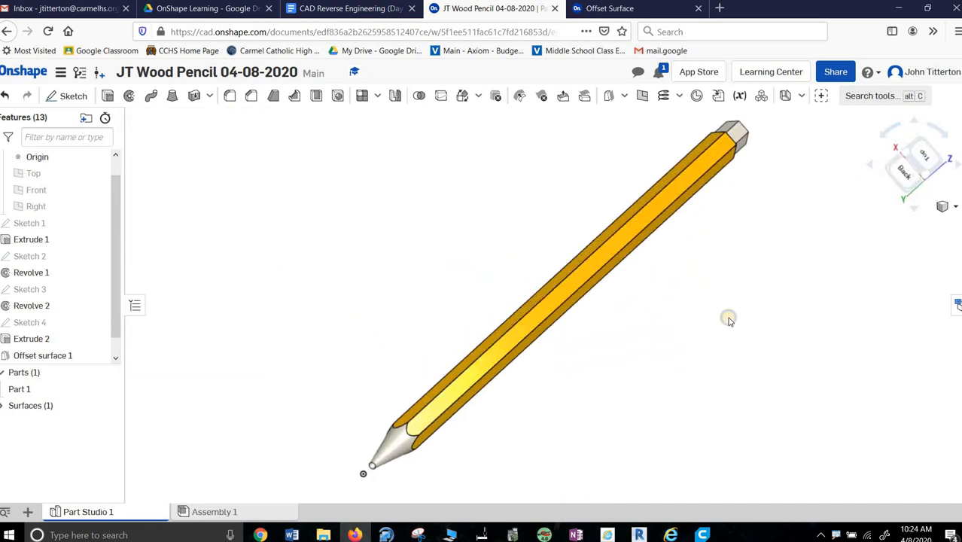
left_click_drag(728, 317, 831, 243)
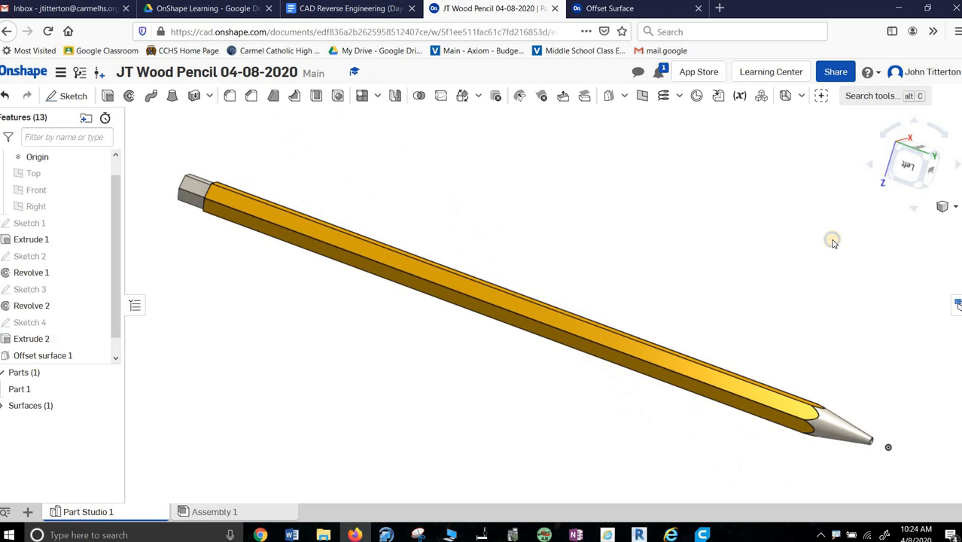
mouse_move(576, 395)
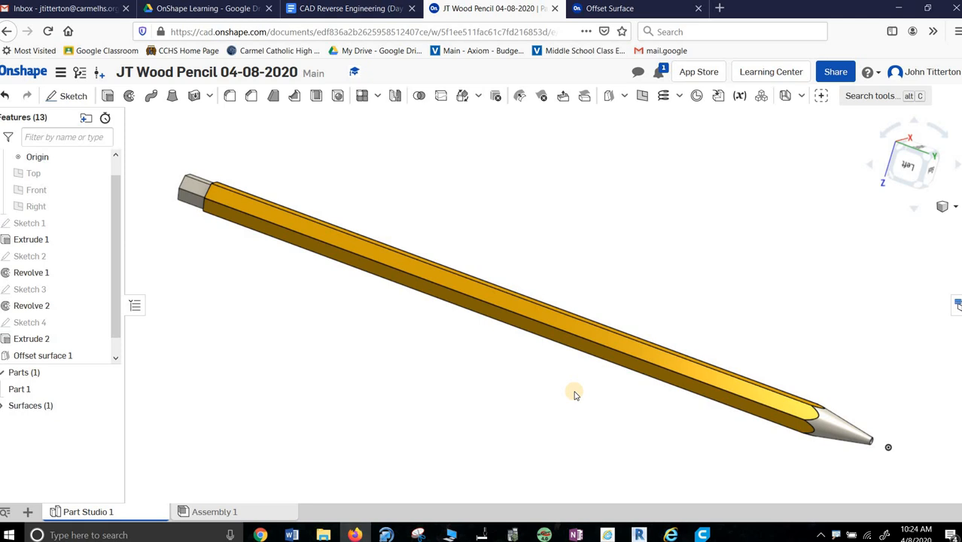
mouse_move(940, 481)
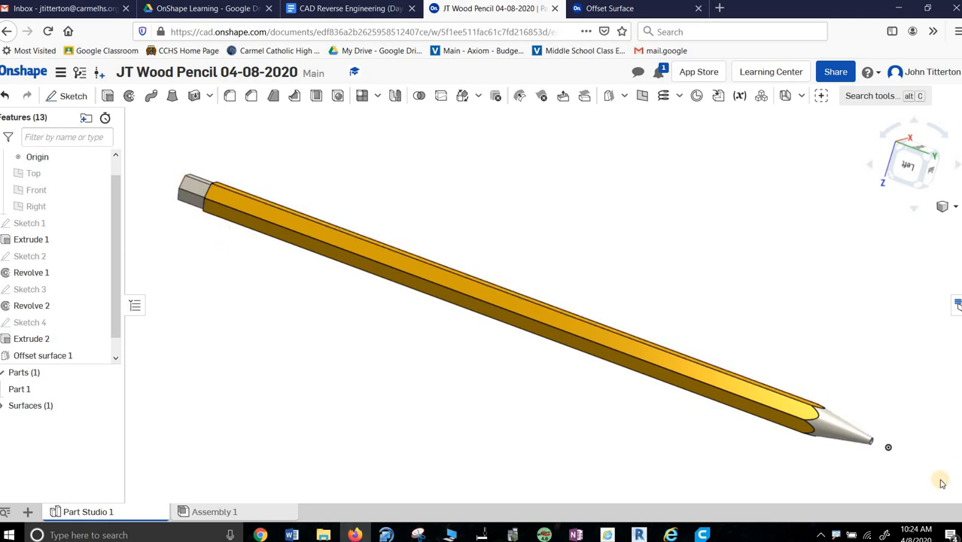
mouse_move(168, 186)
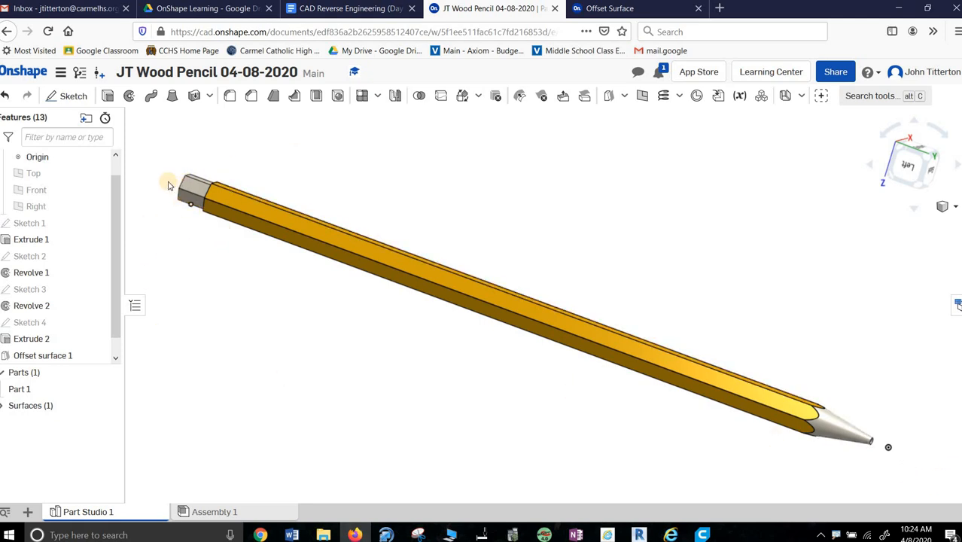
mouse_move(207, 241)
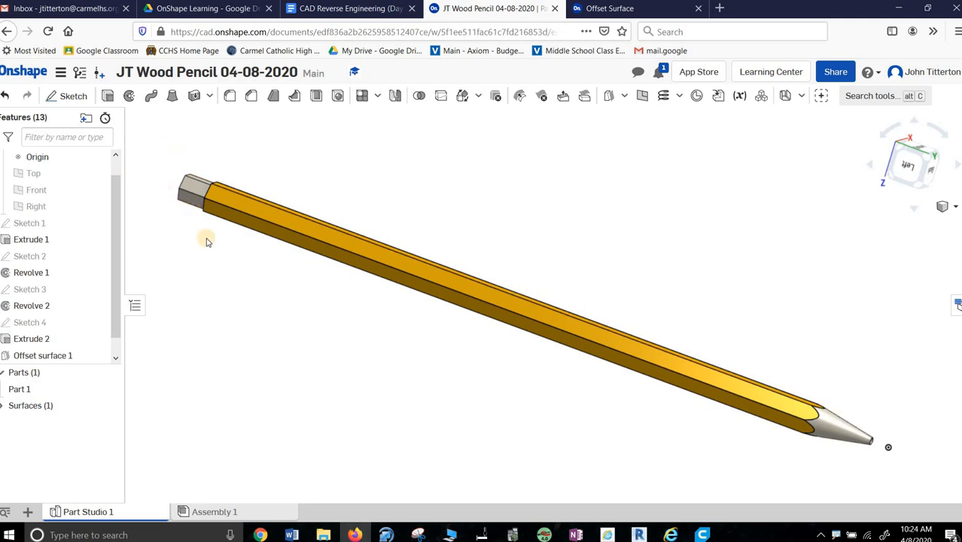